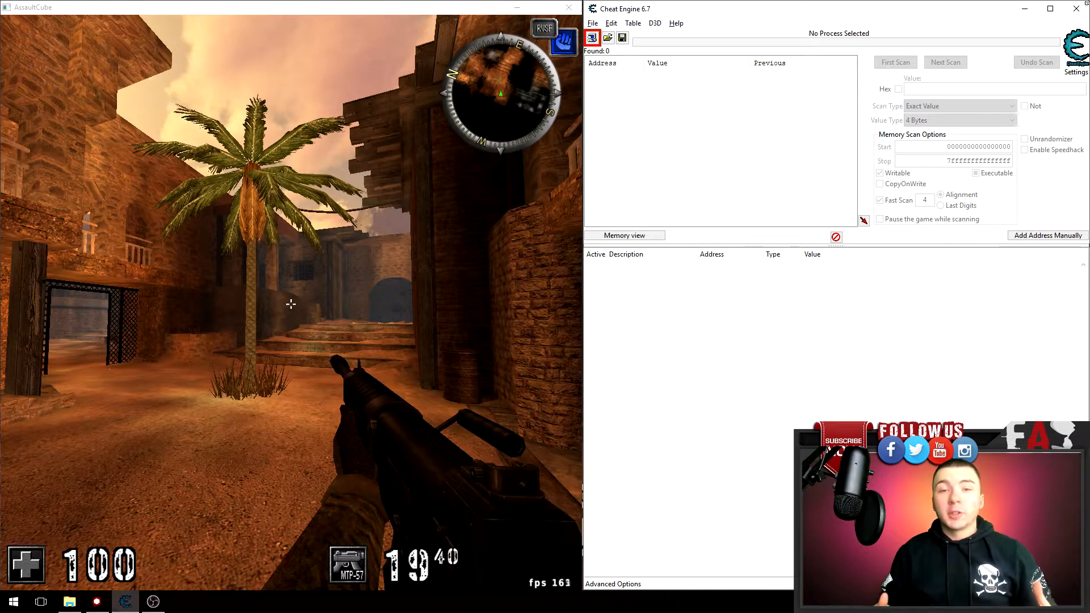
Attach Cheat Engine to the 00002A84-AssaultCube process from the process list
click(590, 38)
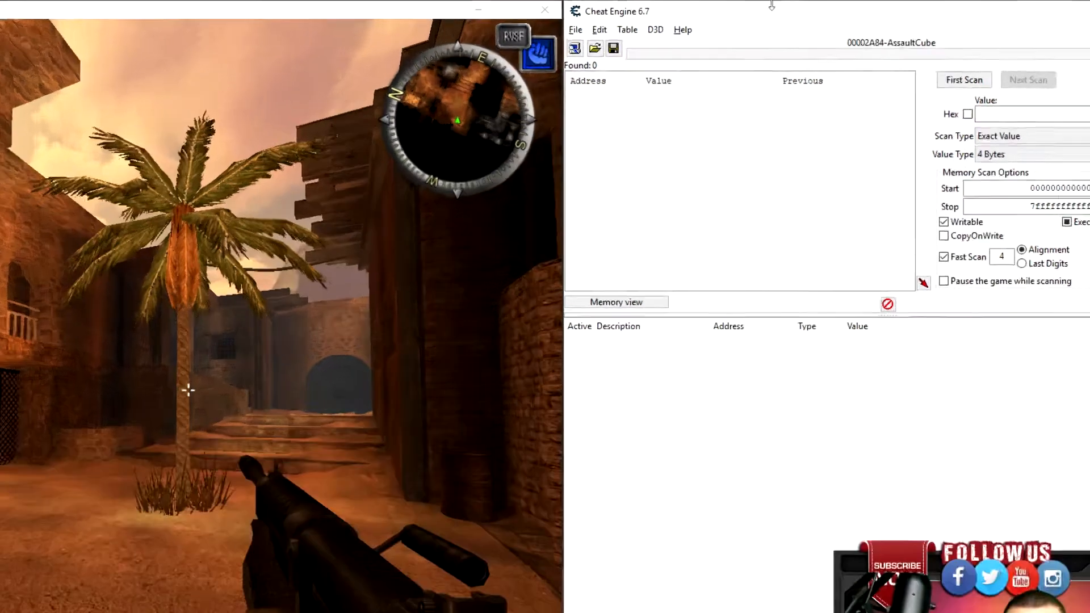
click(575, 48)
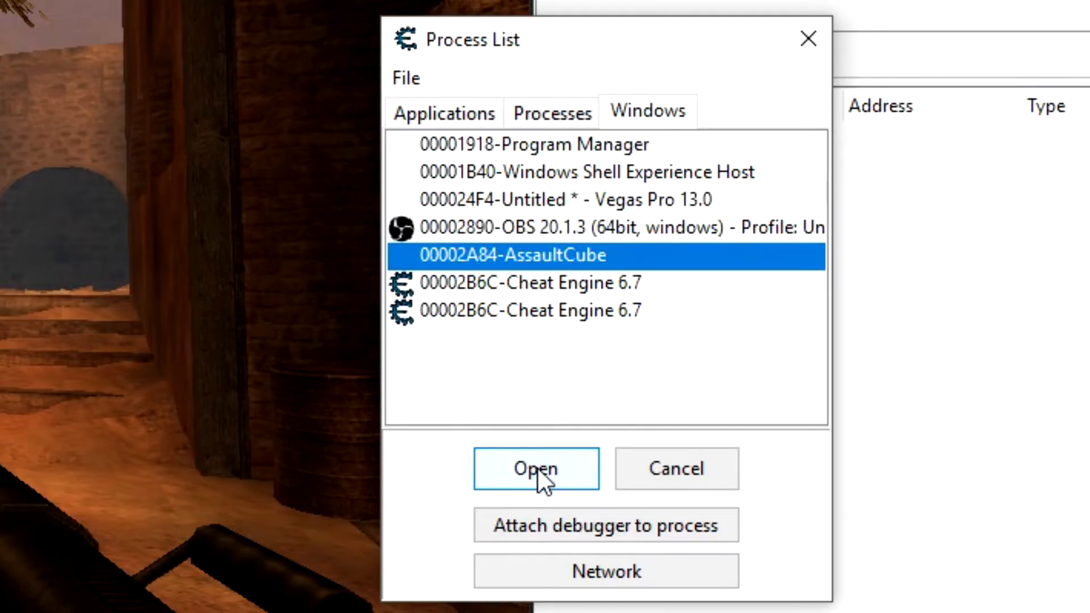
click(535, 468)
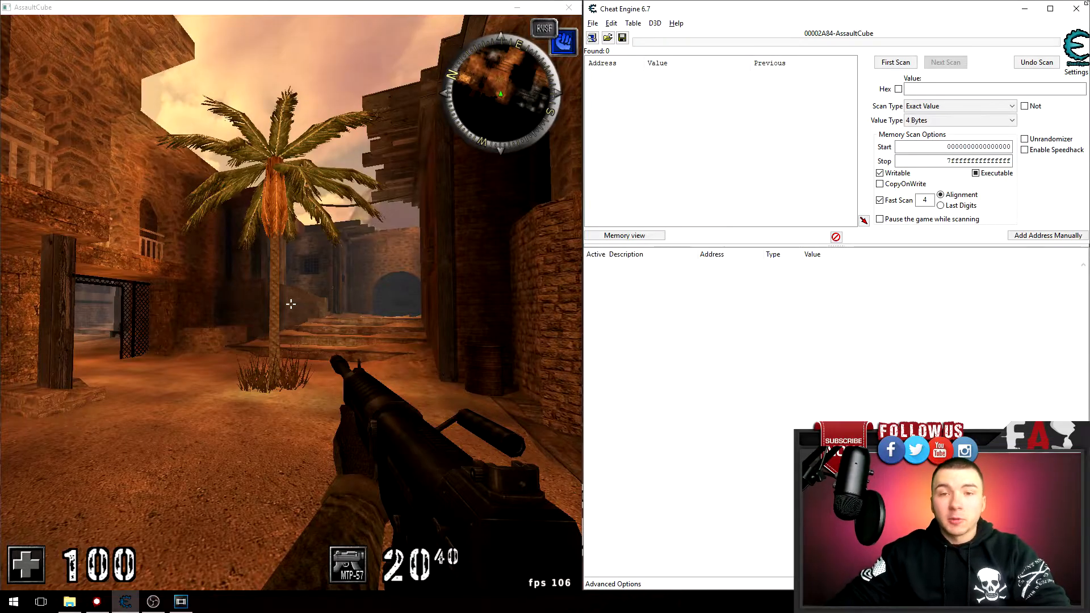
Scan for the ammo count, add the six results to the table and set 02A0A188 to 50
text(2)
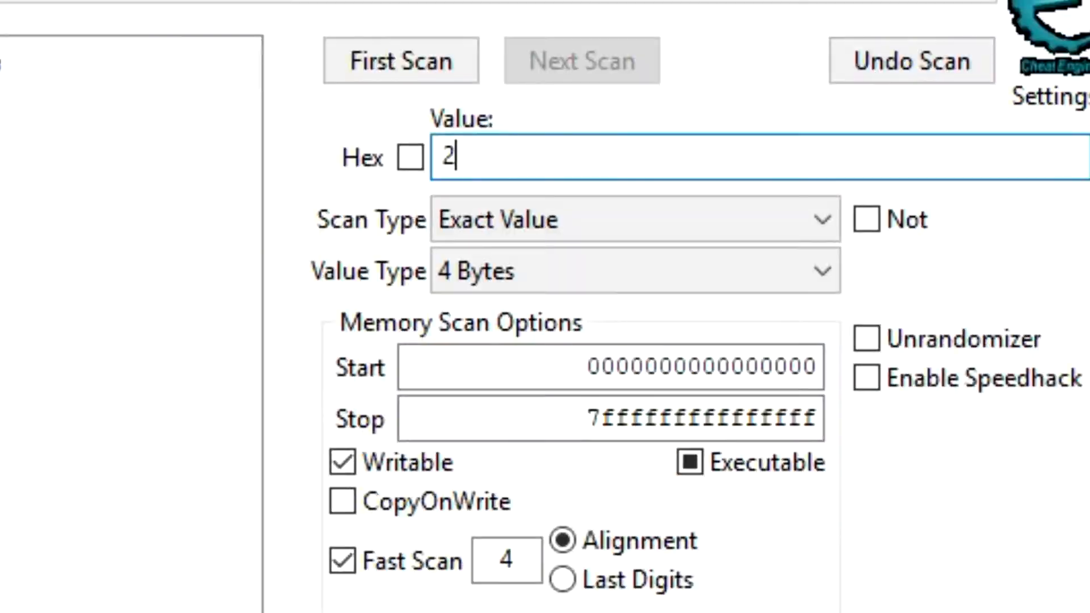
click(401, 60)
text(16)
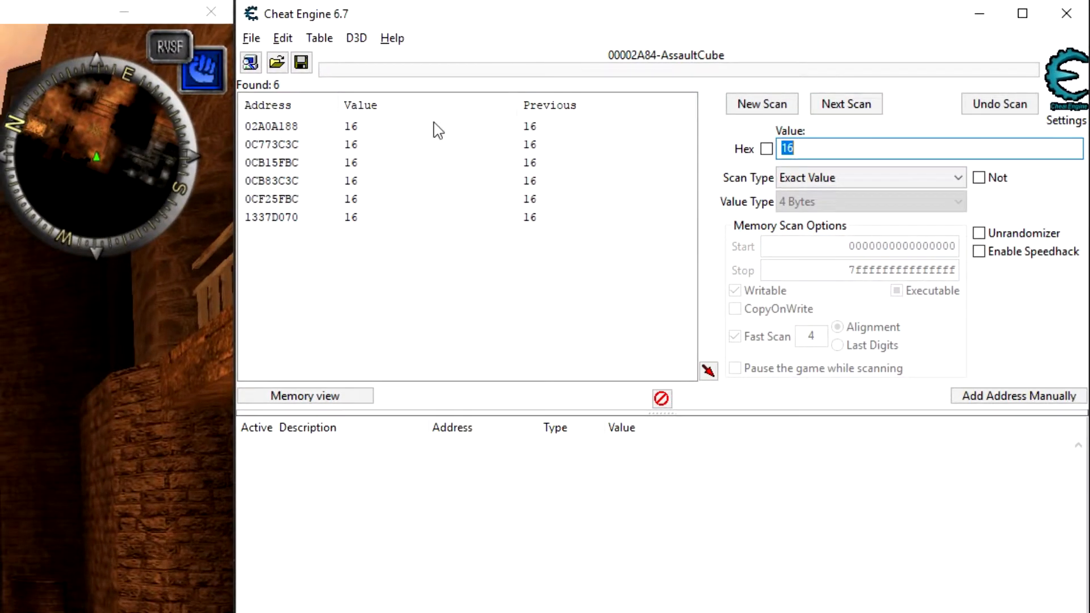
double_click(271, 126)
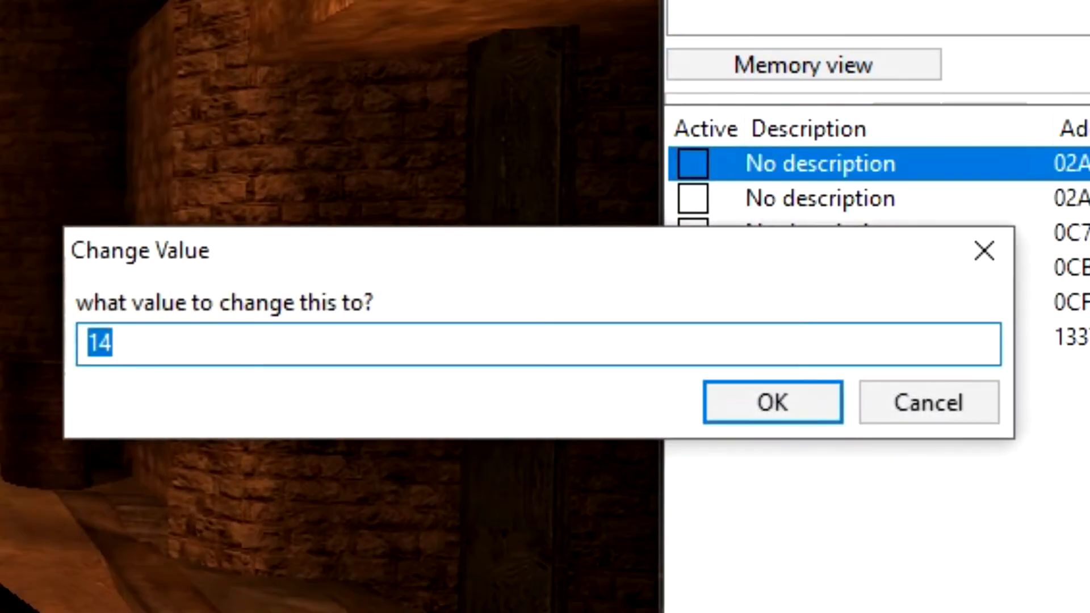
text(50)
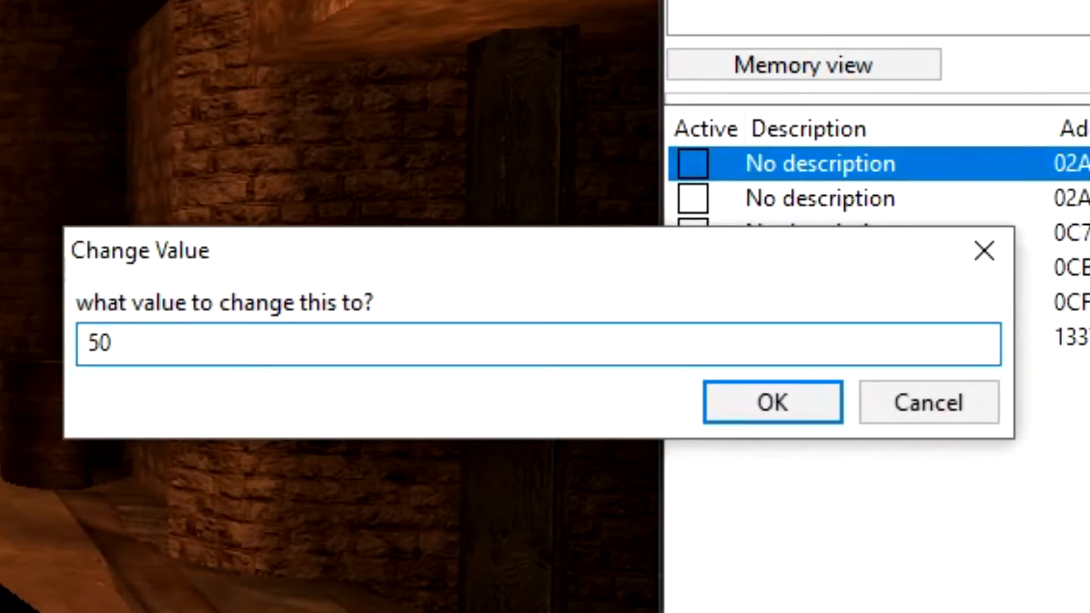
click(772, 402)
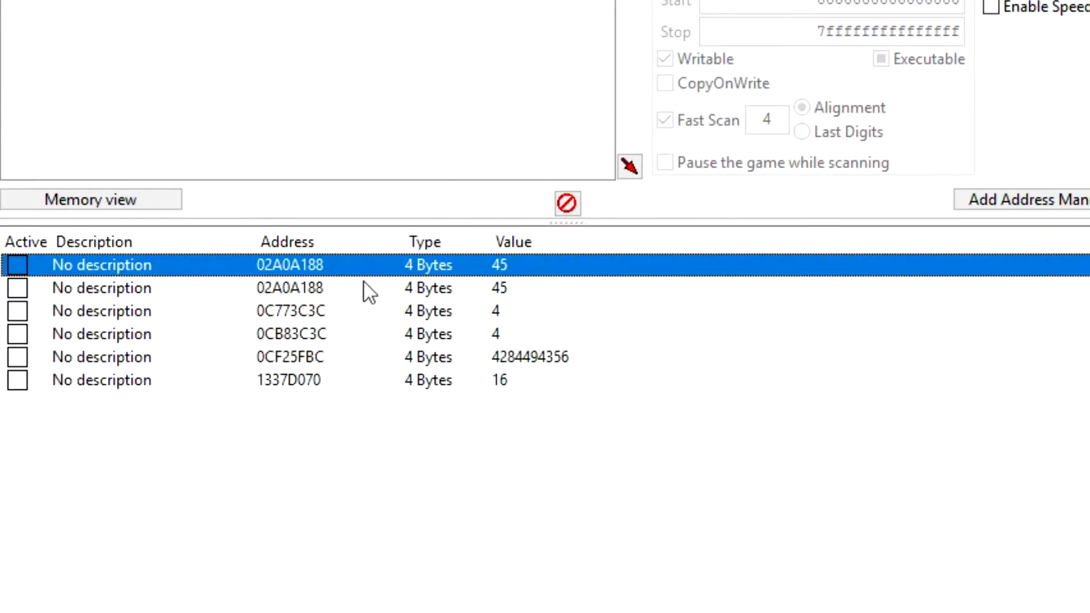
Run a pointer scan for the ammo address and save the results as ONE.PTR
right_click(290, 265)
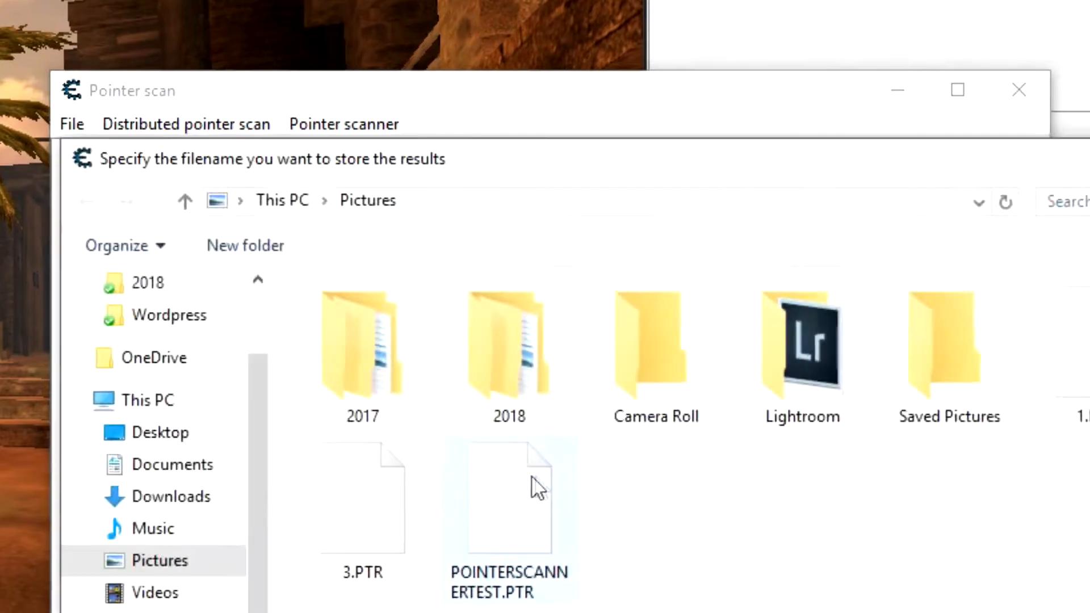
text(o)
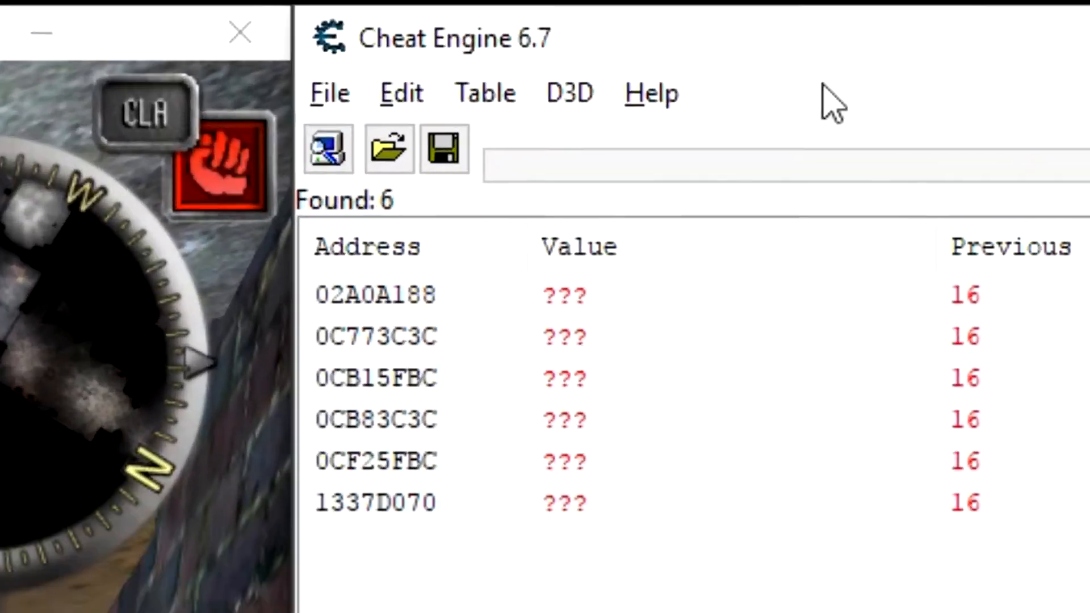
Attach the restarted AssaultCube and rescan the ammo, first 20 then narrowed to 13
click(327, 148)
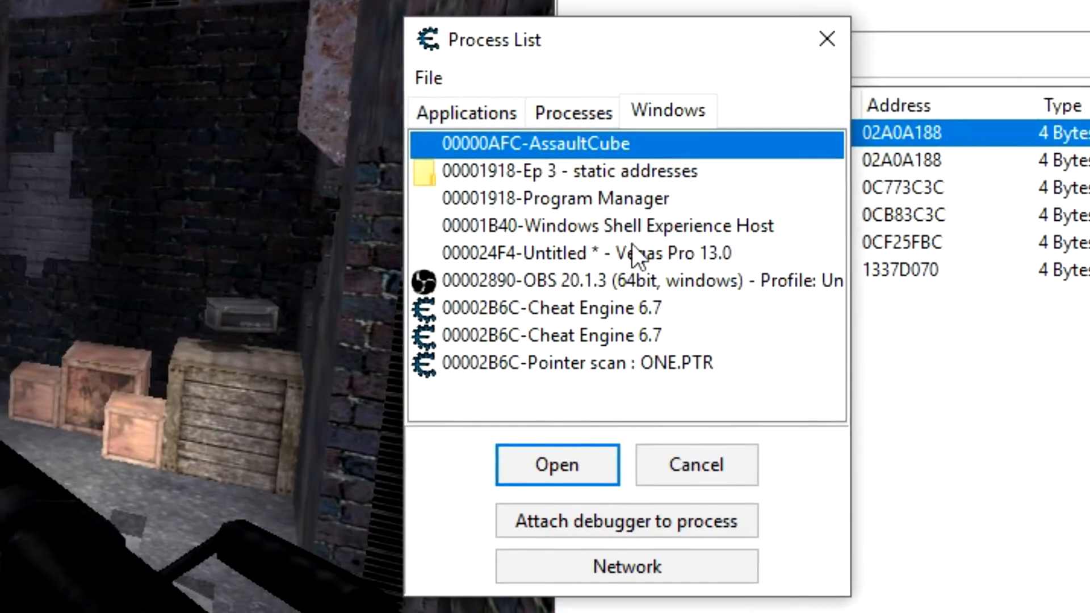
mouse_move(556, 465)
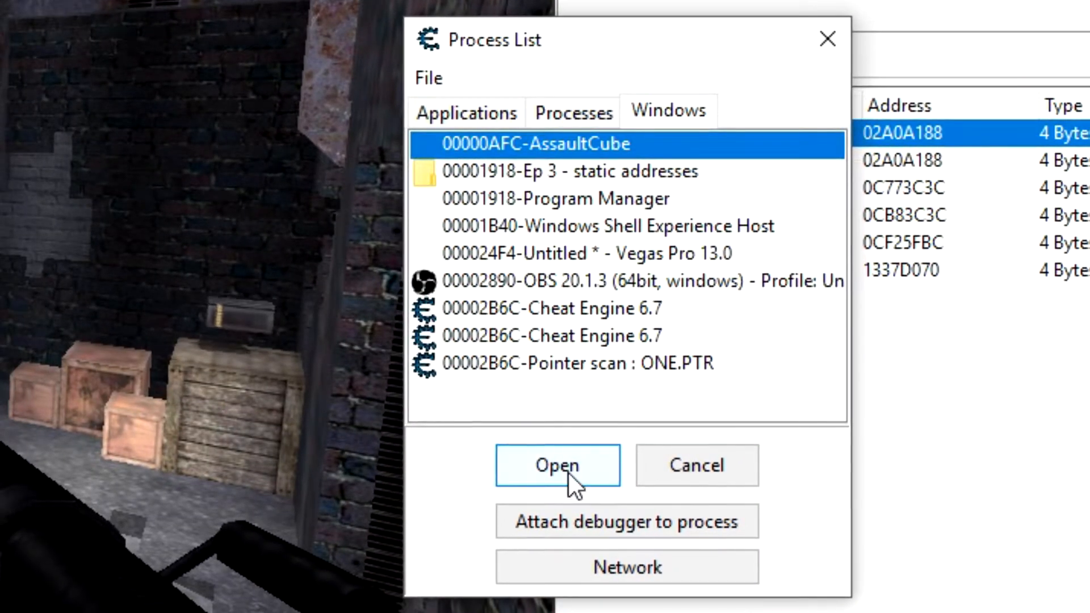
click(556, 466)
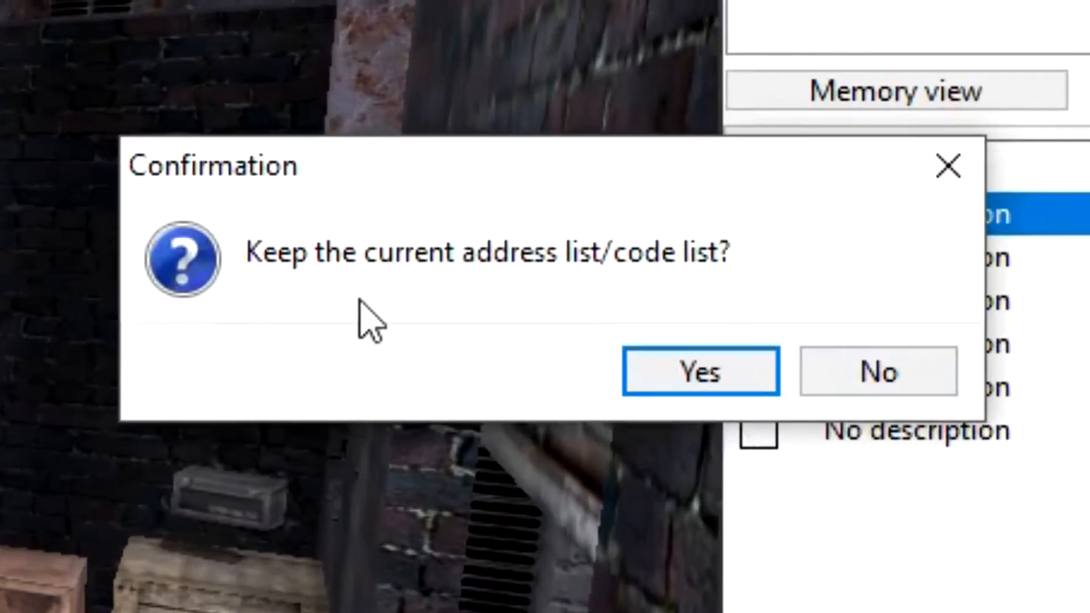
mouse_move(327, 285)
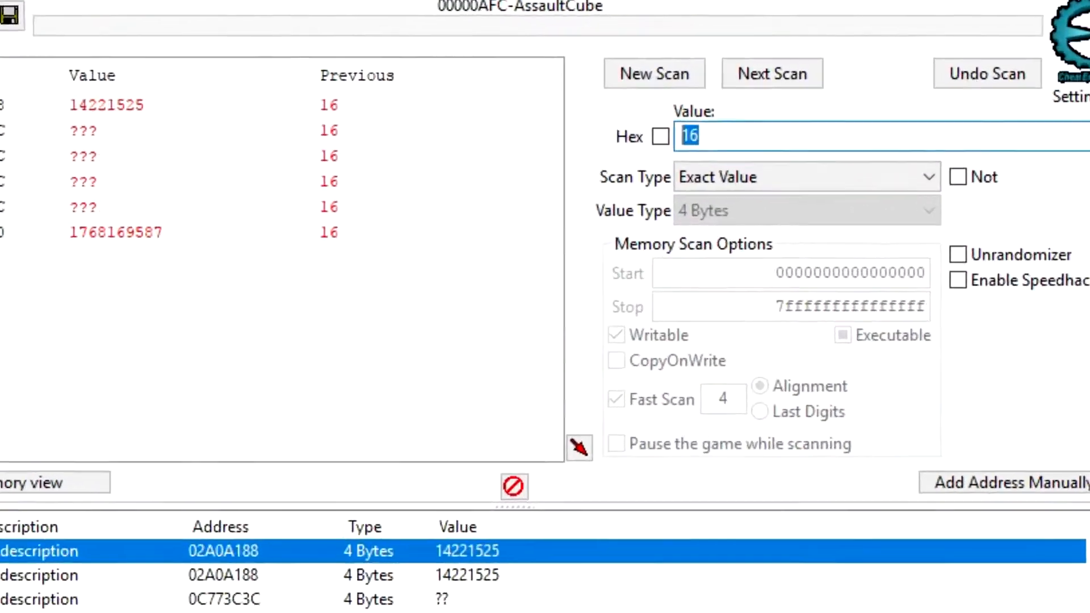
click(654, 72)
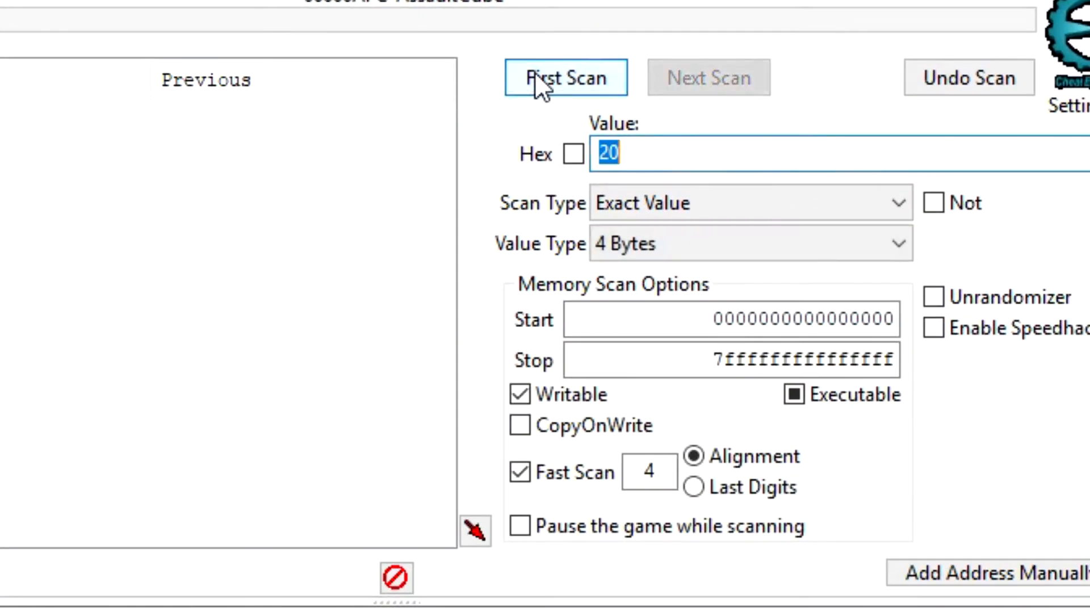
click(566, 76)
text(13)
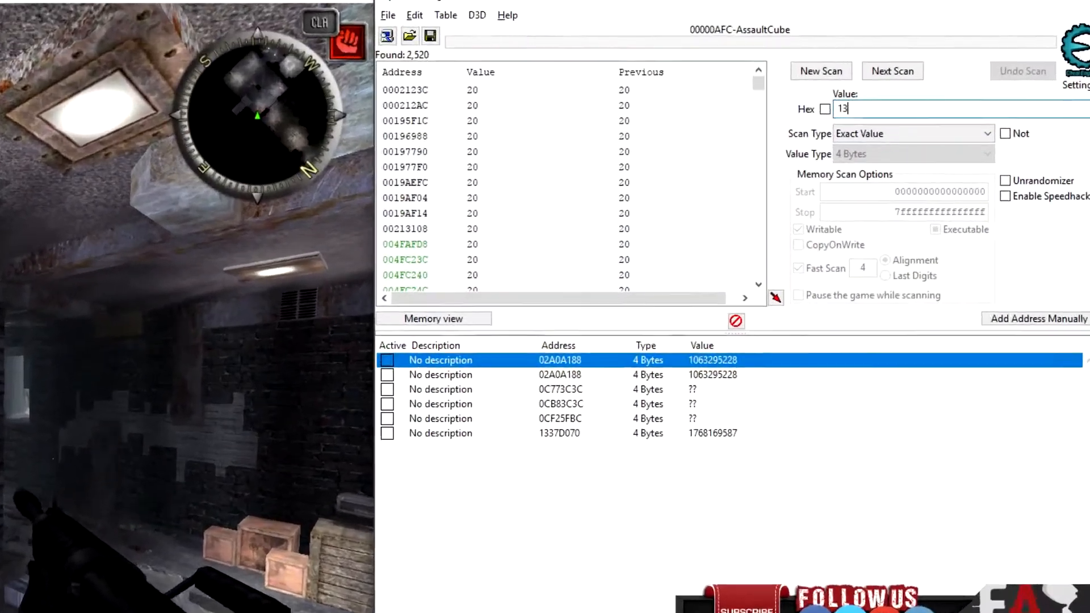
click(893, 71)
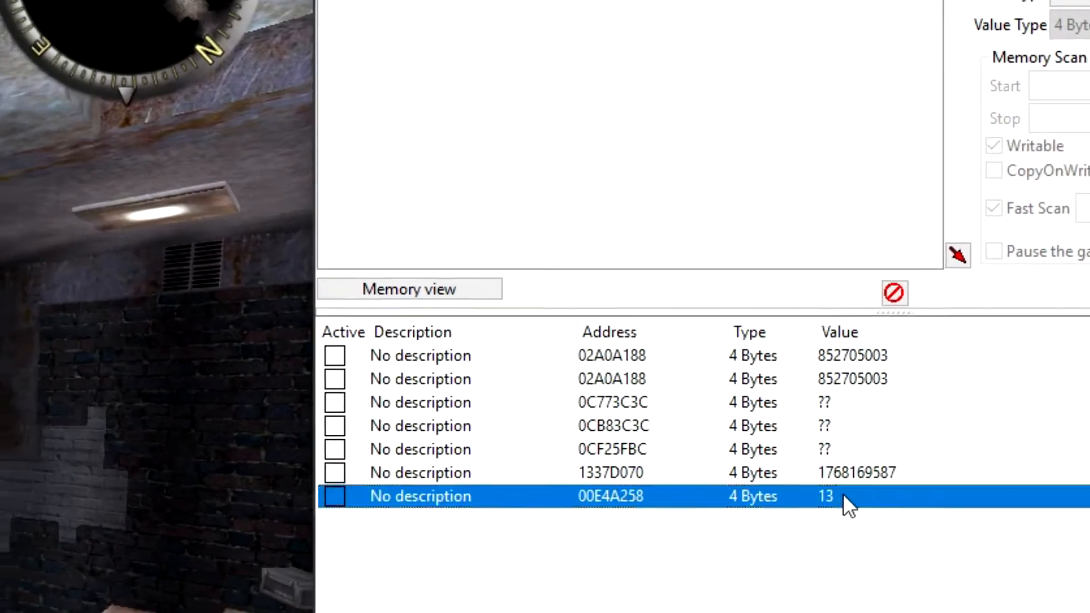
Set the new ammo address 00E4A258 to 50 and mark its entry as a pointer
double_click(826, 496)
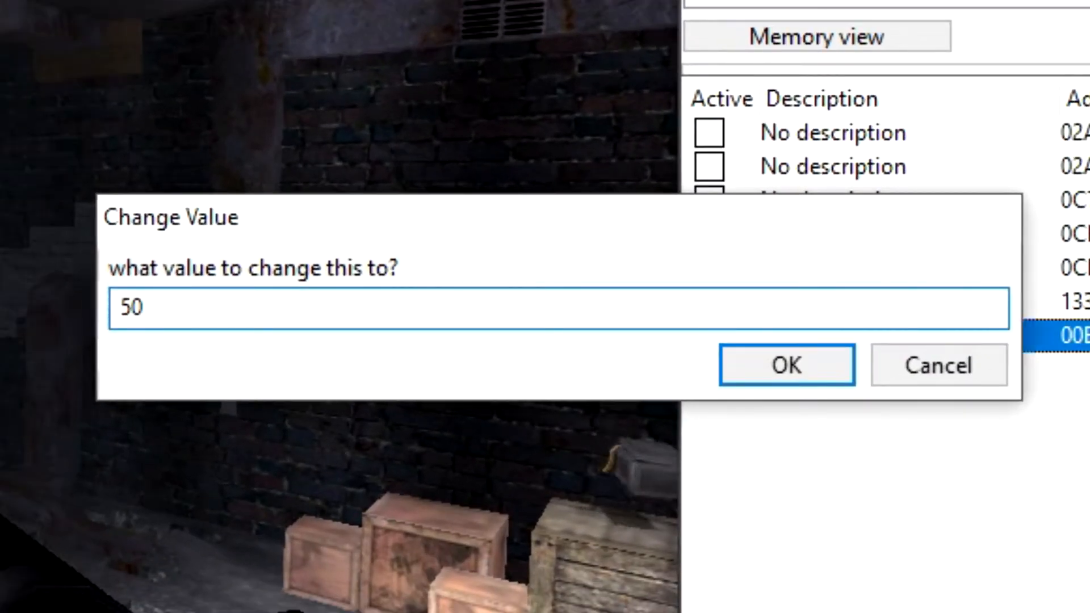
click(786, 365)
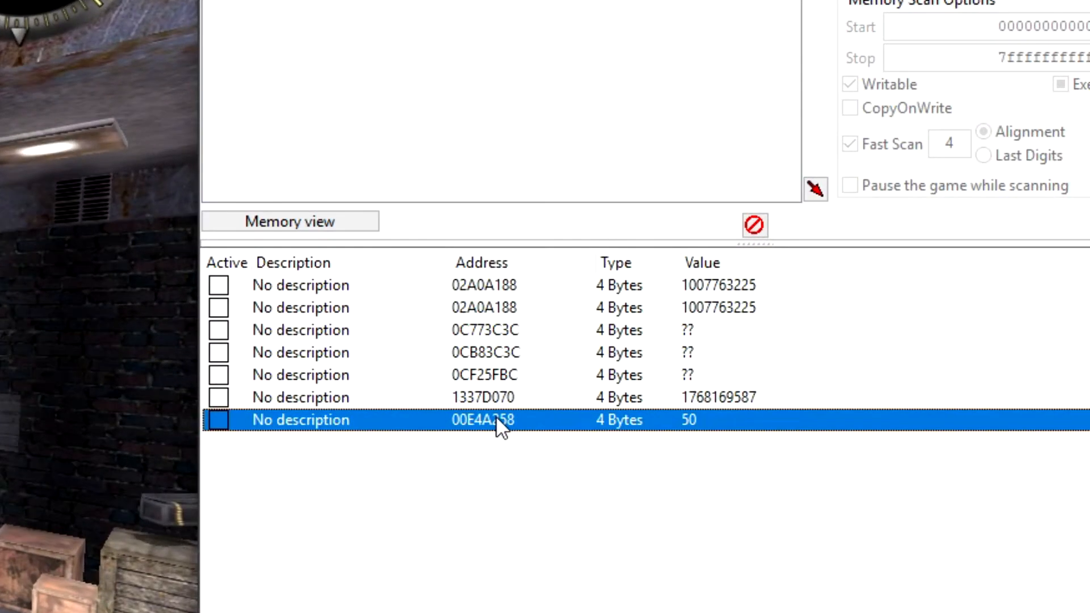
double_click(484, 420)
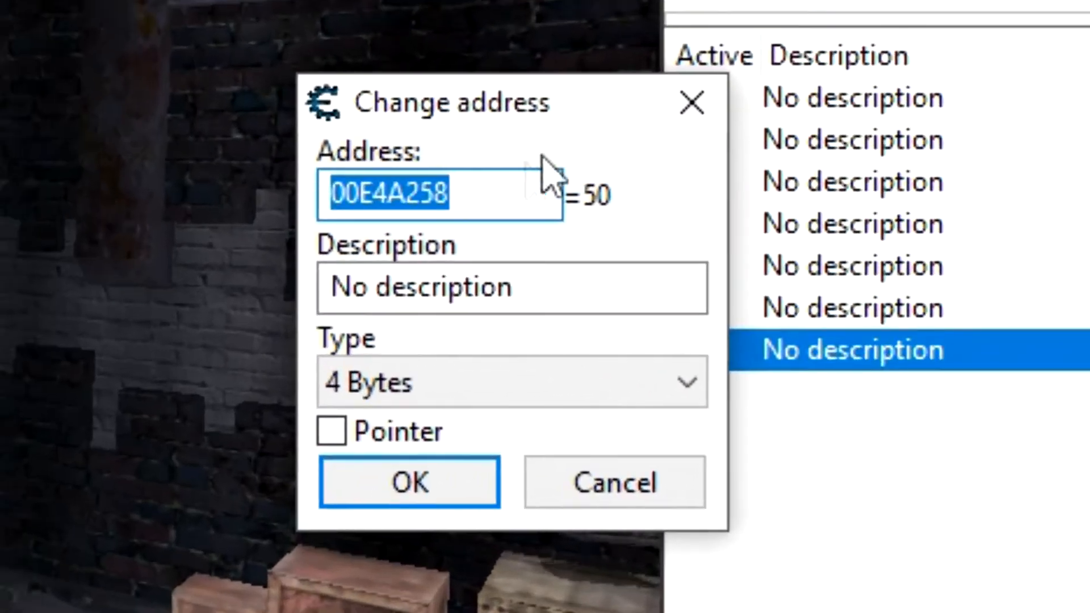
mouse_move(473, 404)
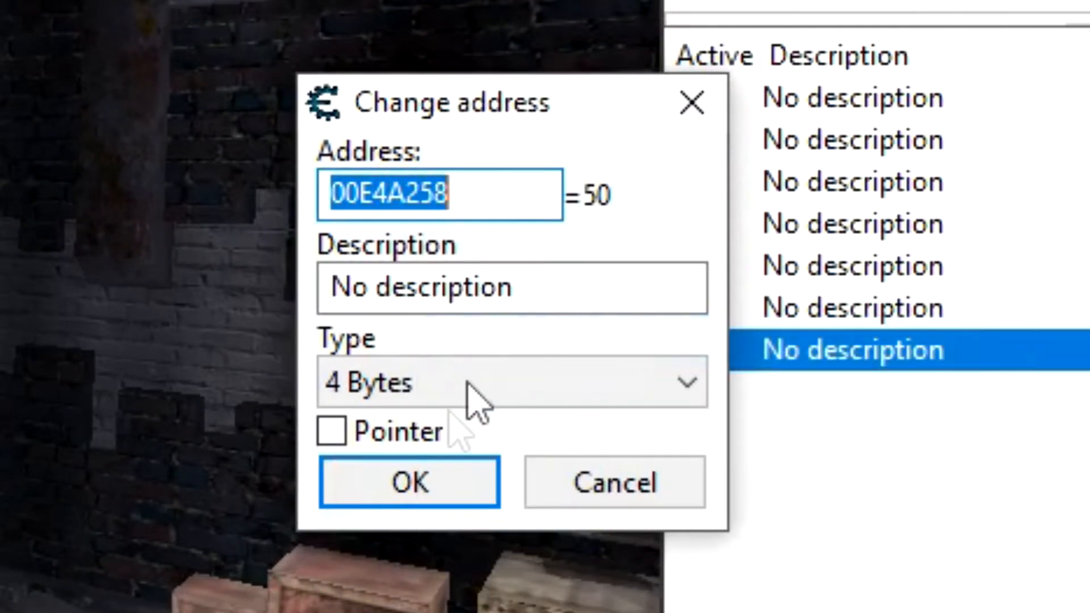
click(410, 482)
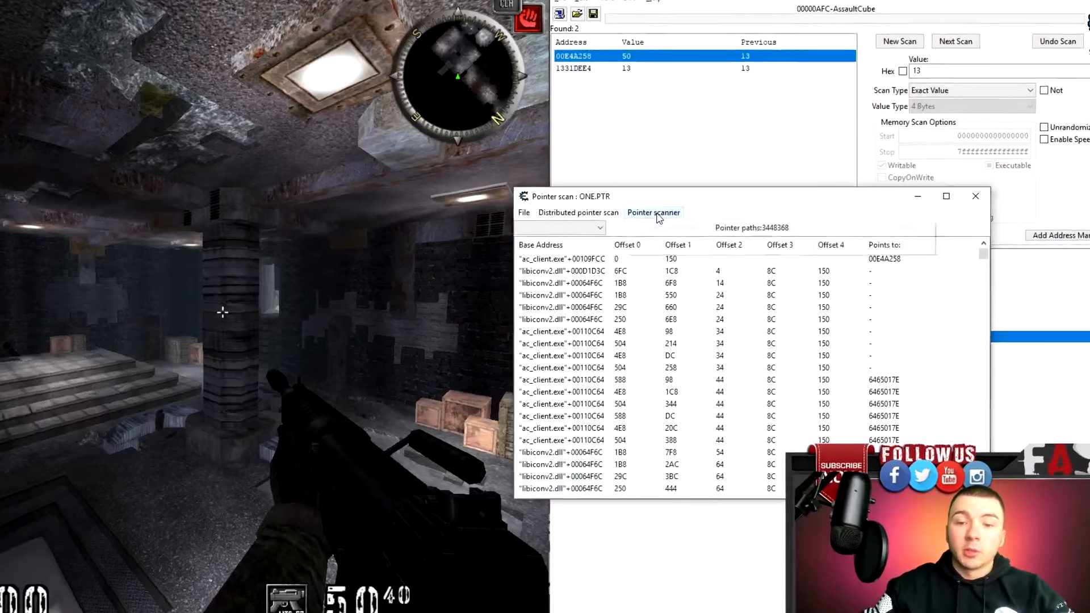
Rescan the pointer list for address 00E4A258 and save the narrowed results as TWO.PTR
click(653, 213)
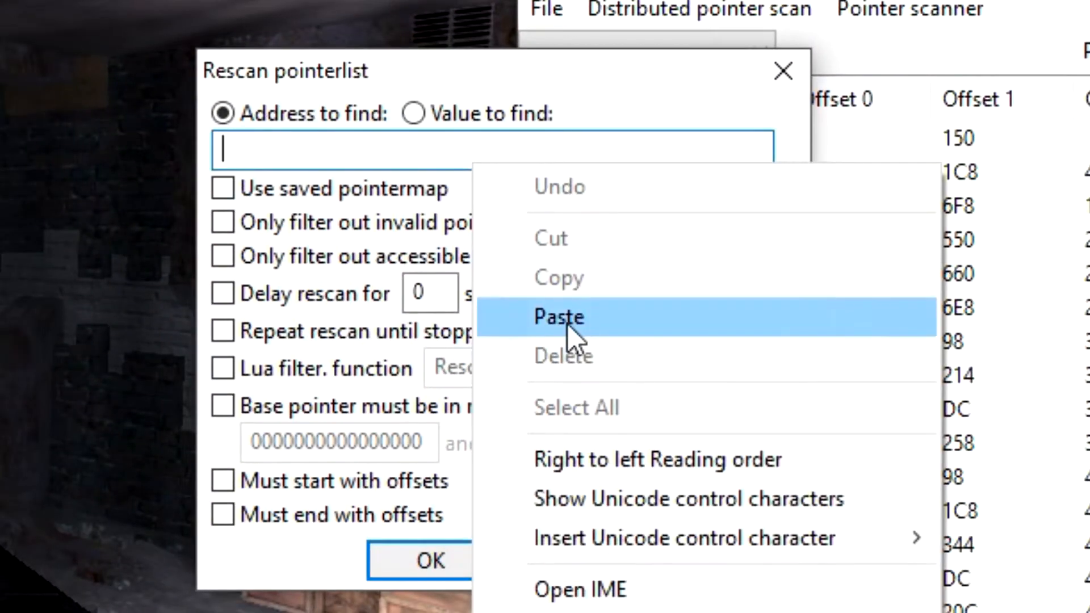
click(558, 316)
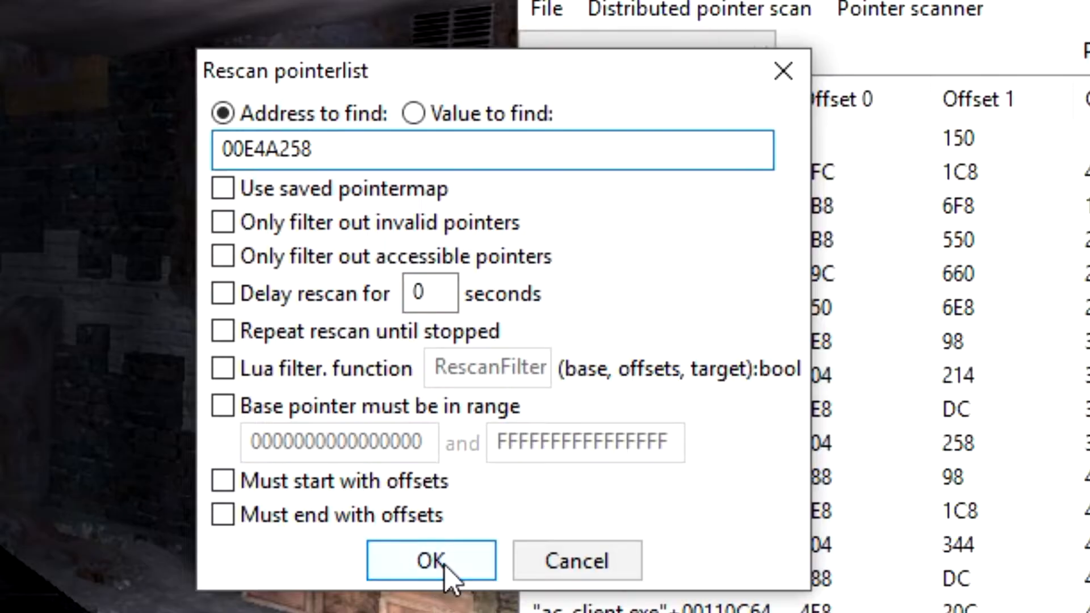
click(431, 560)
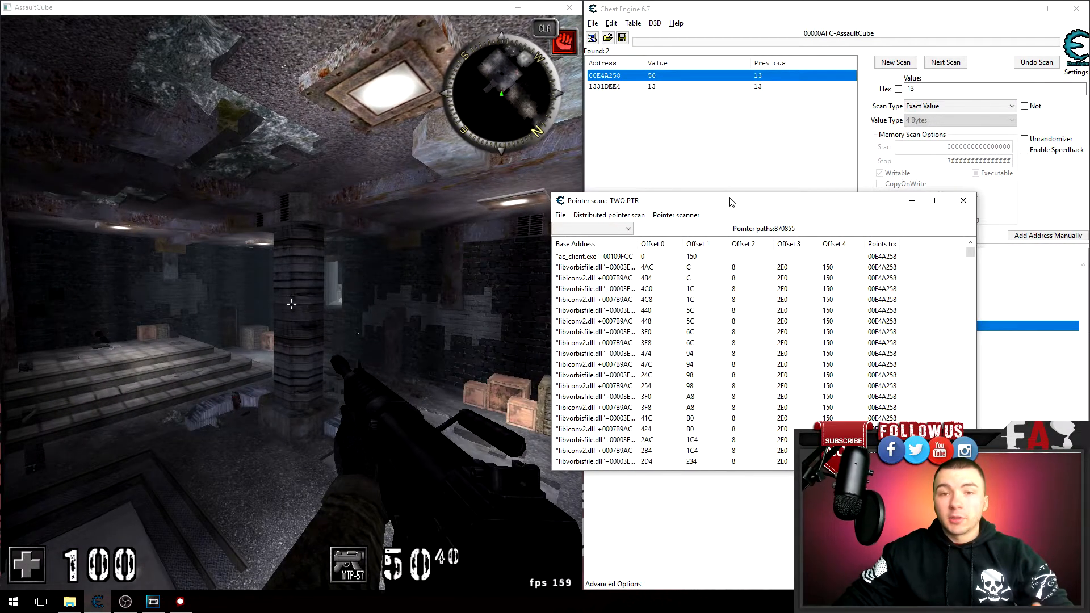
drag(695, 201, 532, 206)
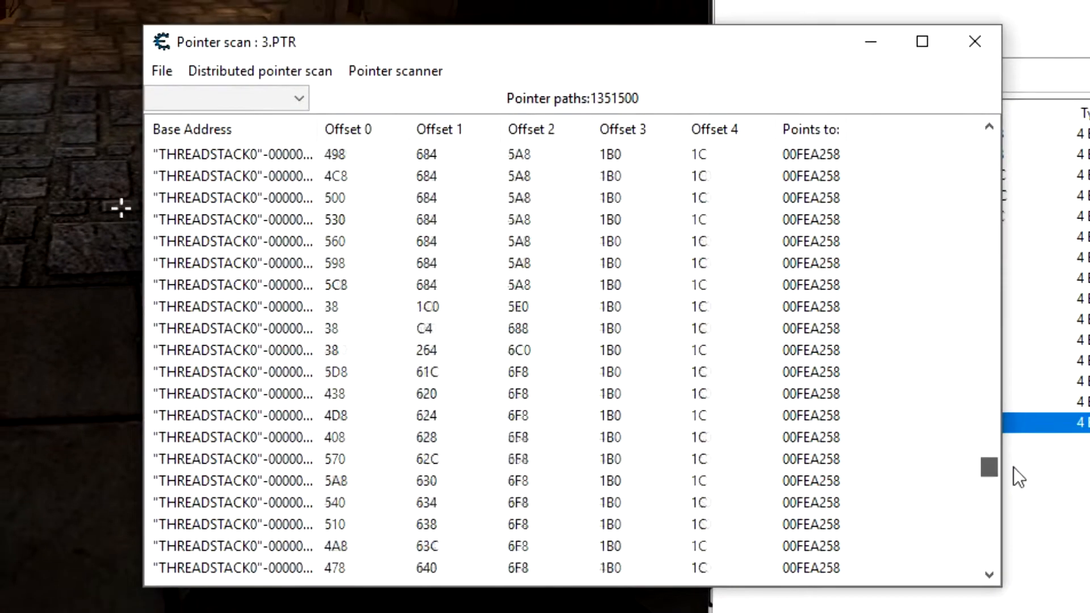
Scroll through the 3.PTR pointer paths to 00FEA258 looking for candidates
scroll(down, 3)
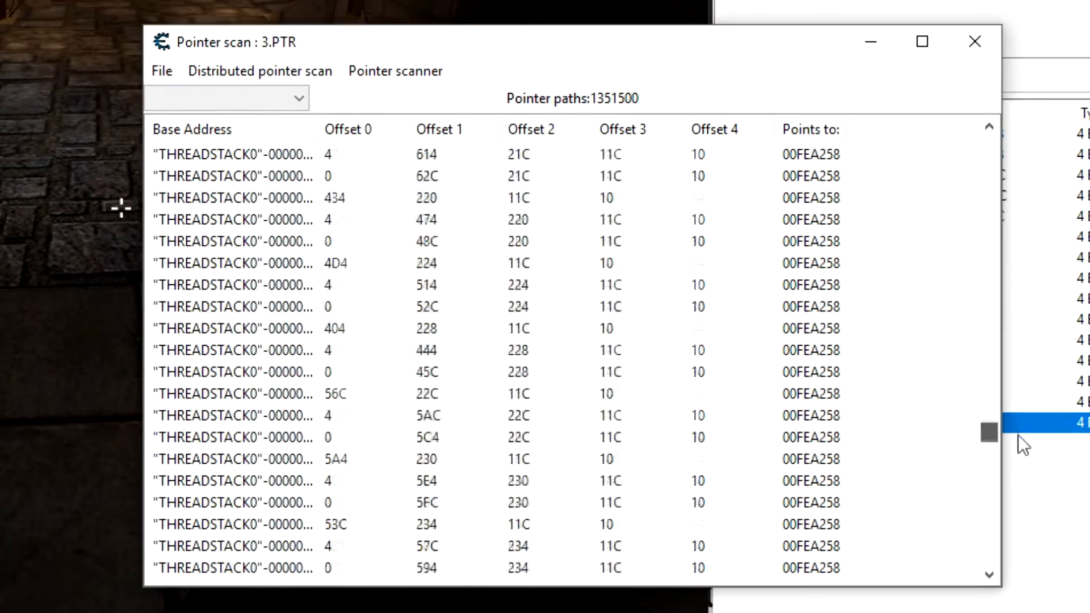
scroll(down, 3)
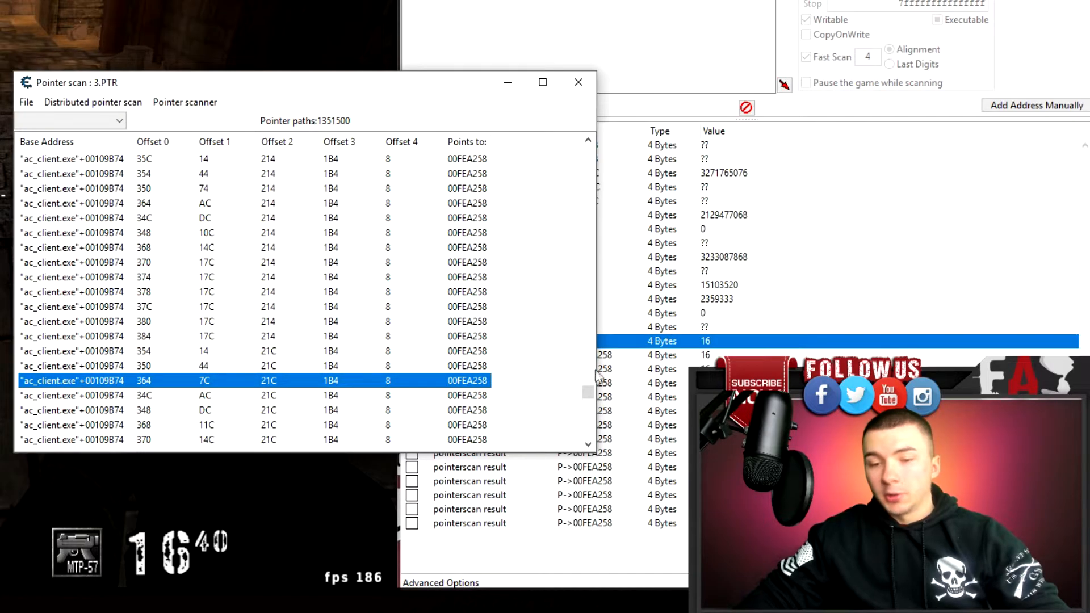
Add several ac_client.exe-based pointer paths to the table and close the scan results
scroll(down, 3)
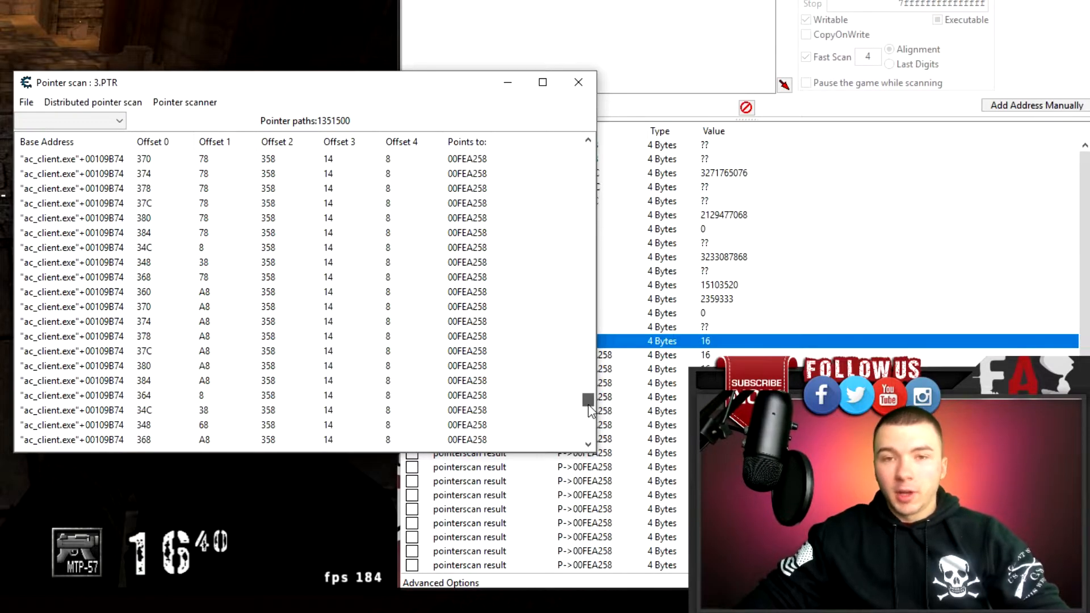
click(73, 277)
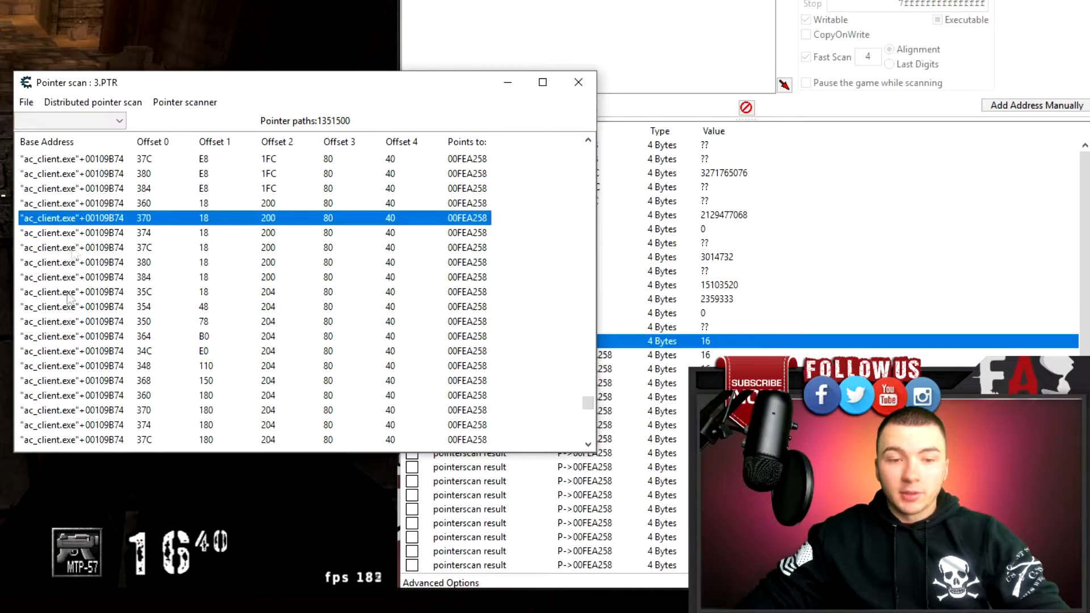
click(209, 410)
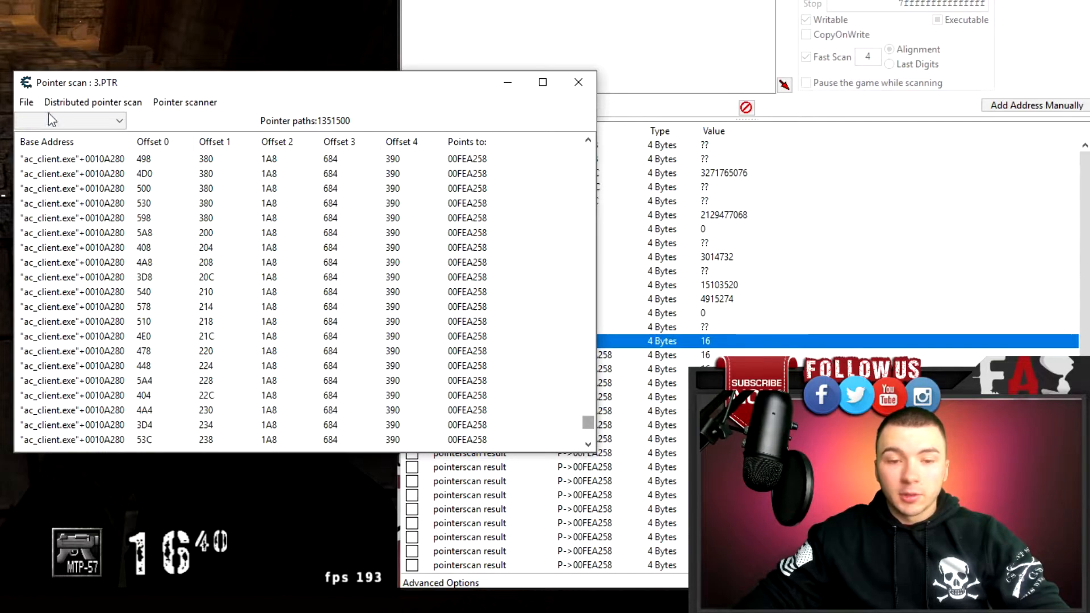
click(139, 425)
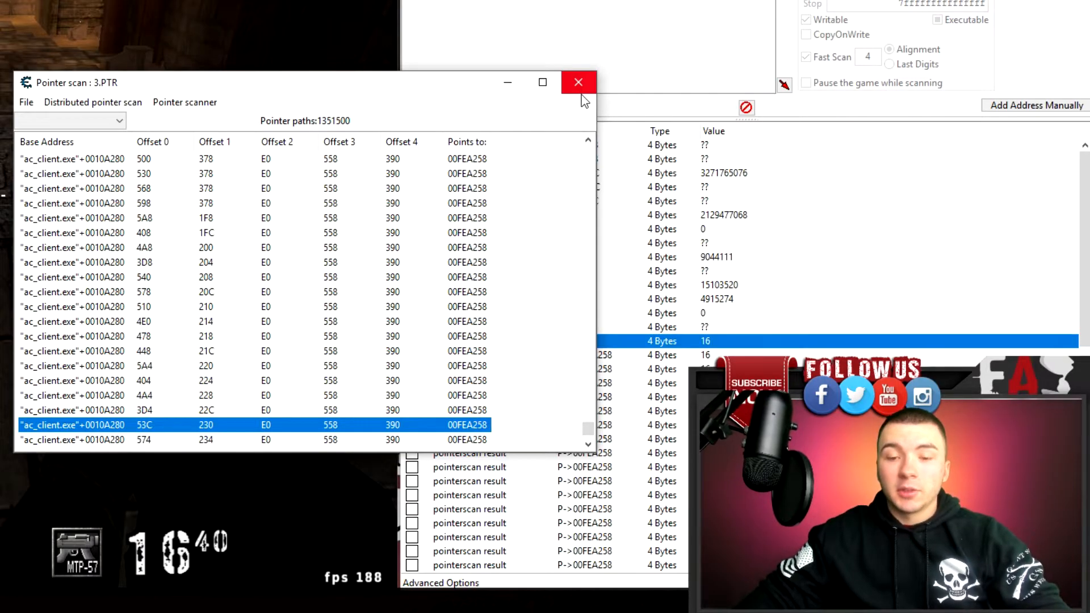
click(578, 81)
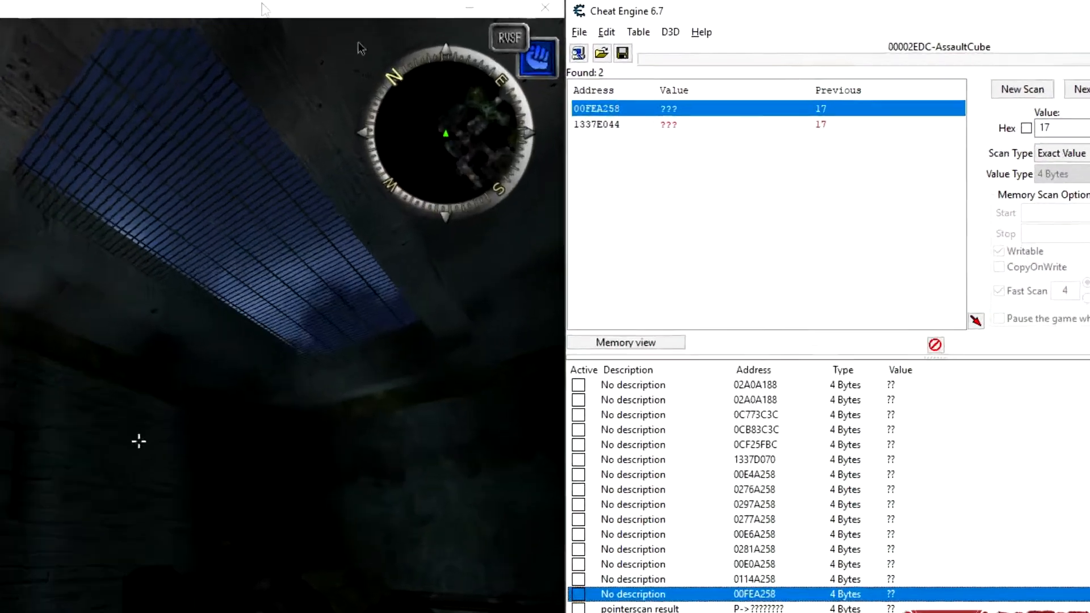
Attach the relaunched AssaultCube process while keeping the existing address table
click(578, 54)
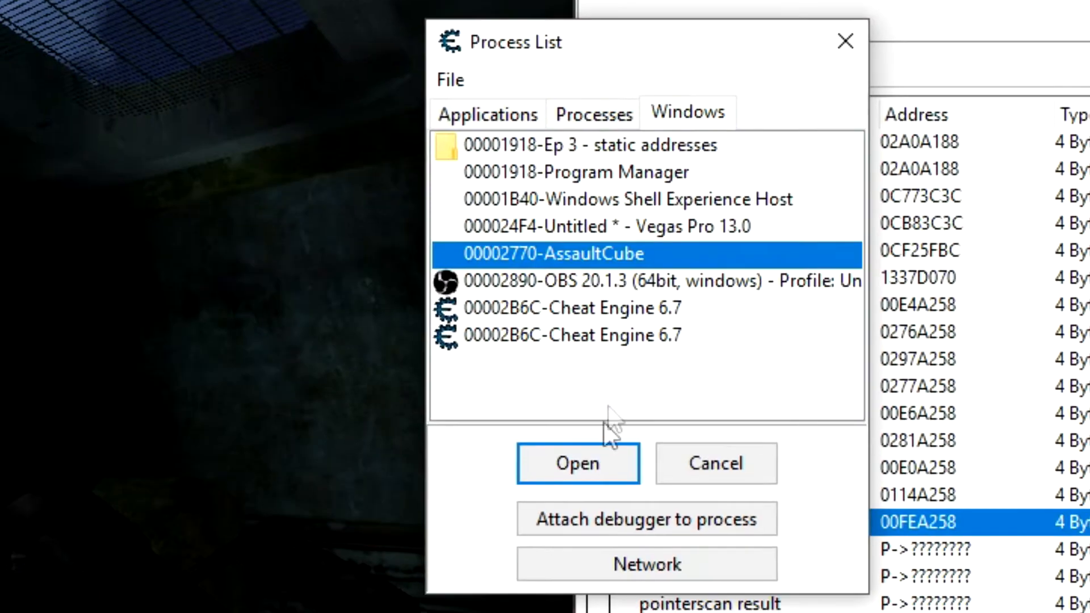
click(578, 463)
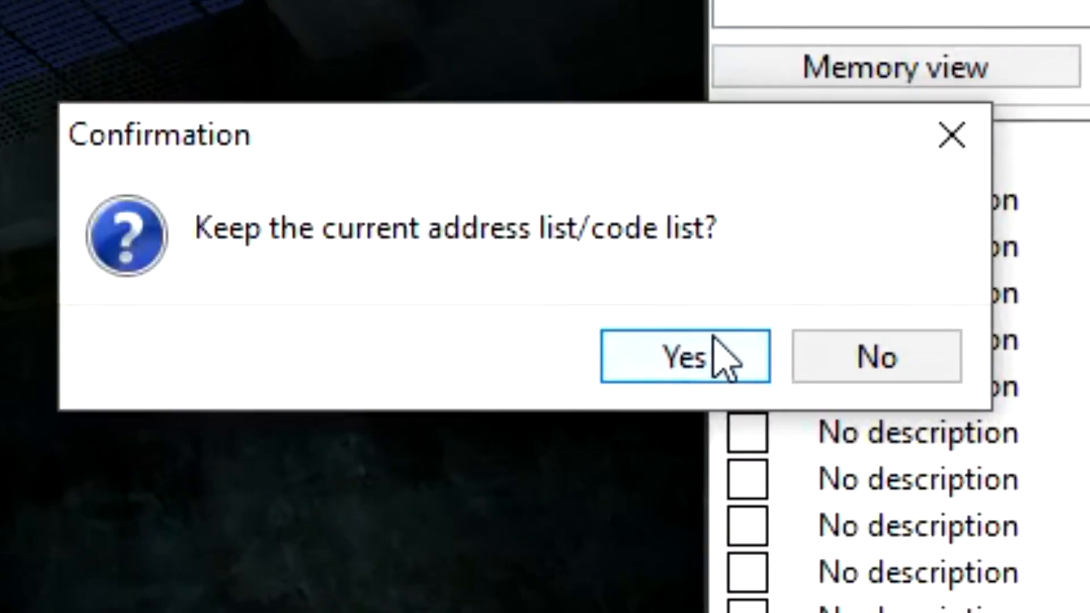
click(683, 355)
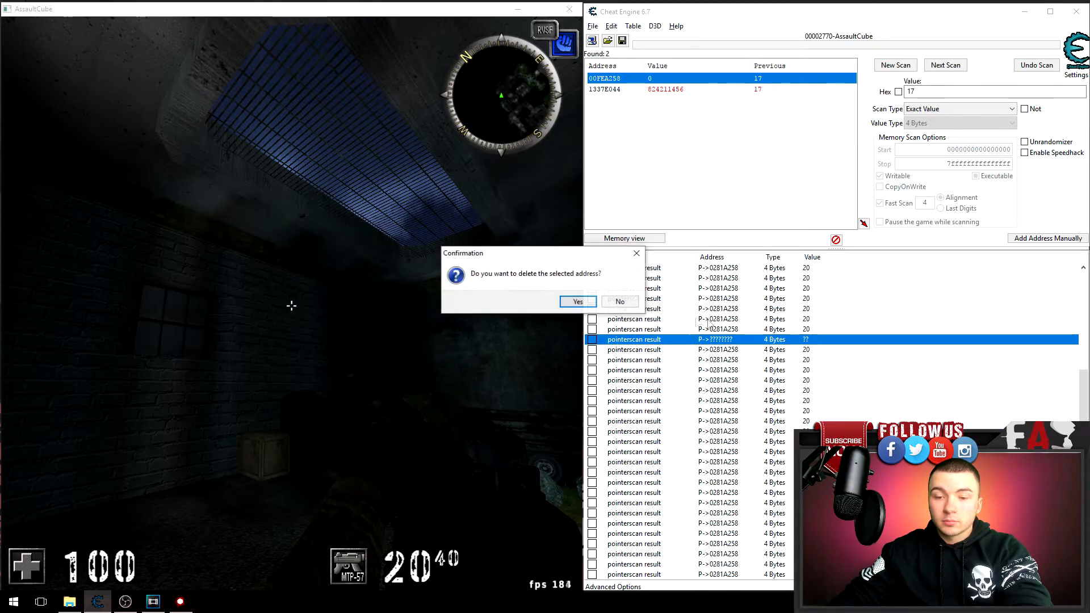
Delete the broken pointer entries, leaving one result pointing to 0281A258 with value 20
click(578, 301)
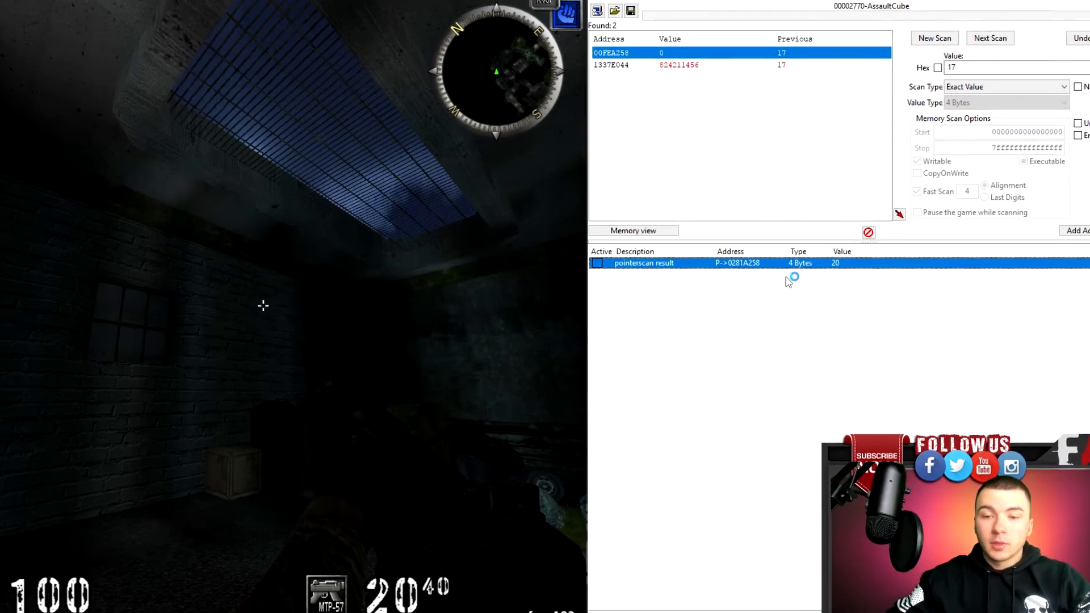
Set the remaining pointerscan result's value to 45 so the in-game ammo reads 45
double_click(834, 262)
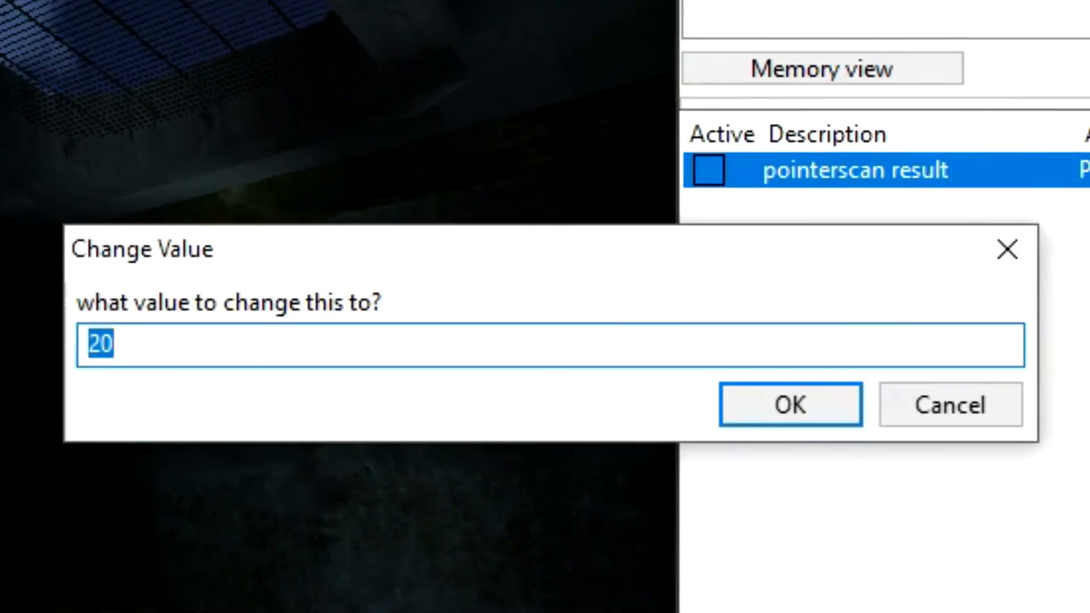
click(789, 404)
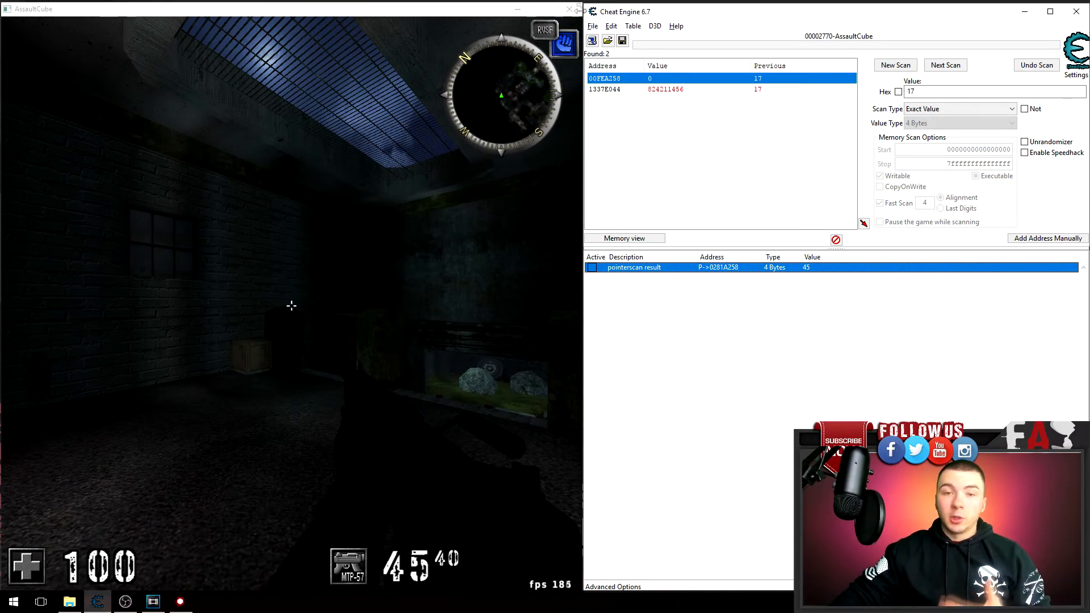
click(11, 602)
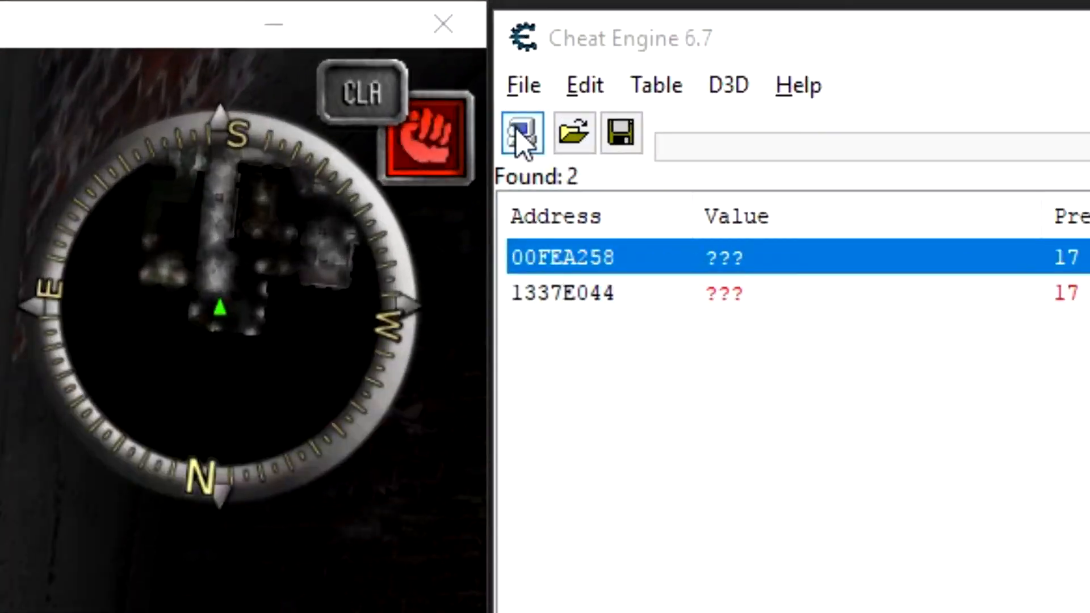
Reattach to the restarted AssaultCube process and keep the existing address list, so the pointer now resolves to 0291A258
click(522, 133)
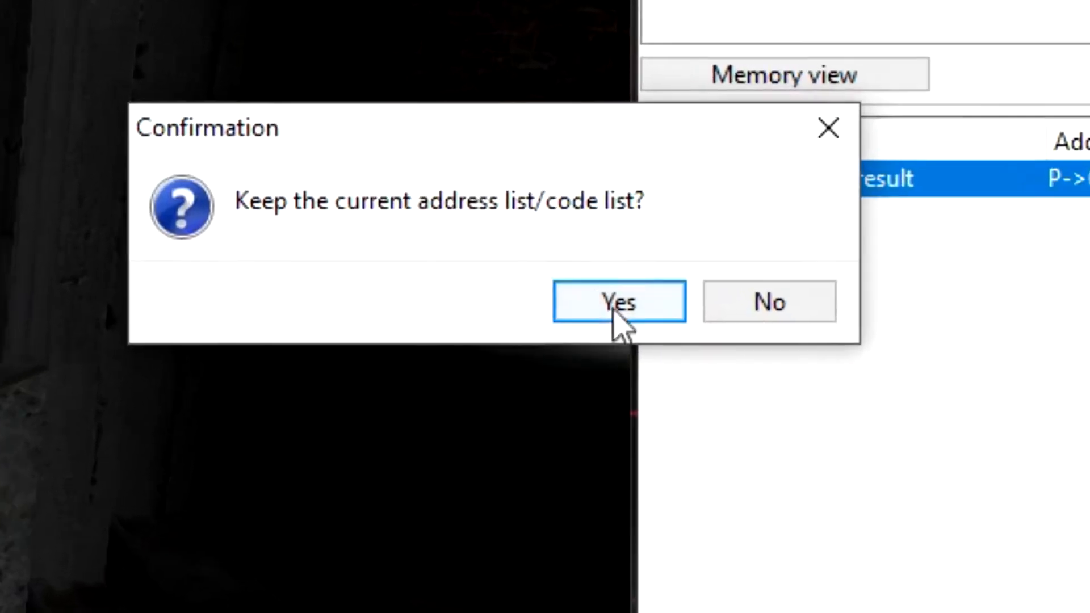
click(618, 301)
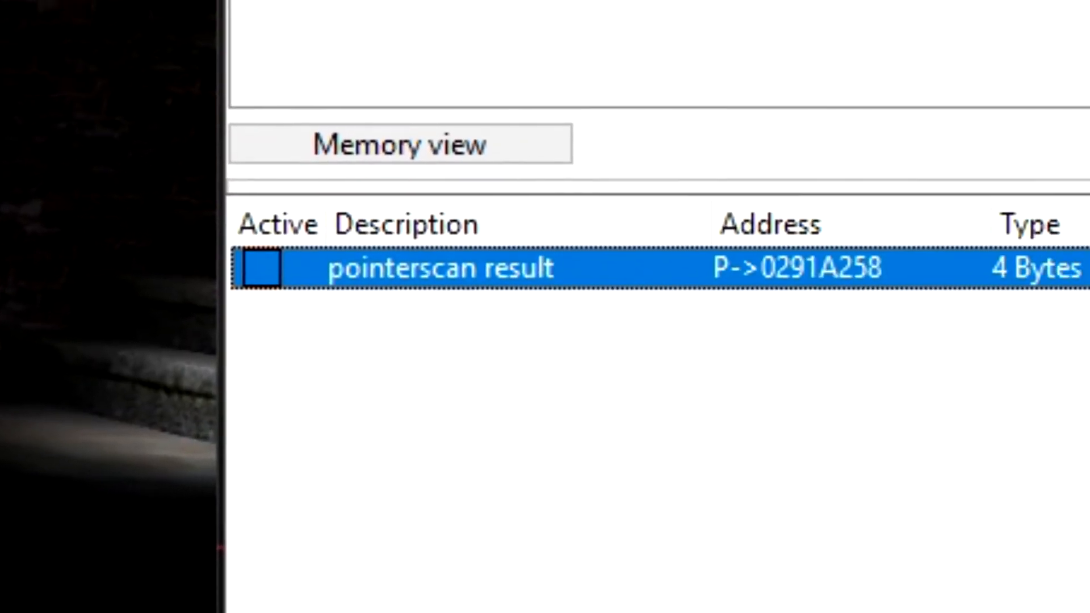